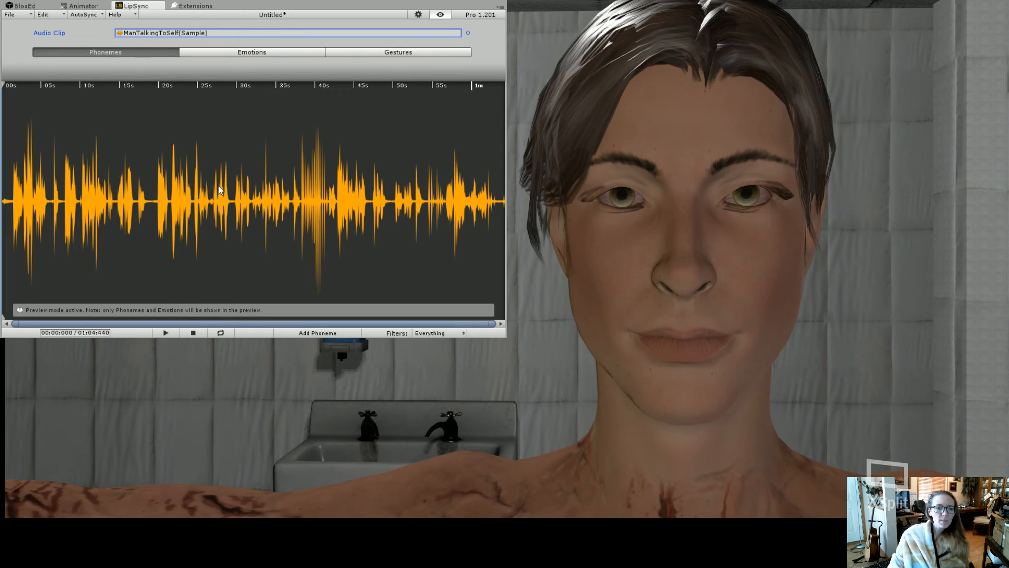
mouse_move(227, 215)
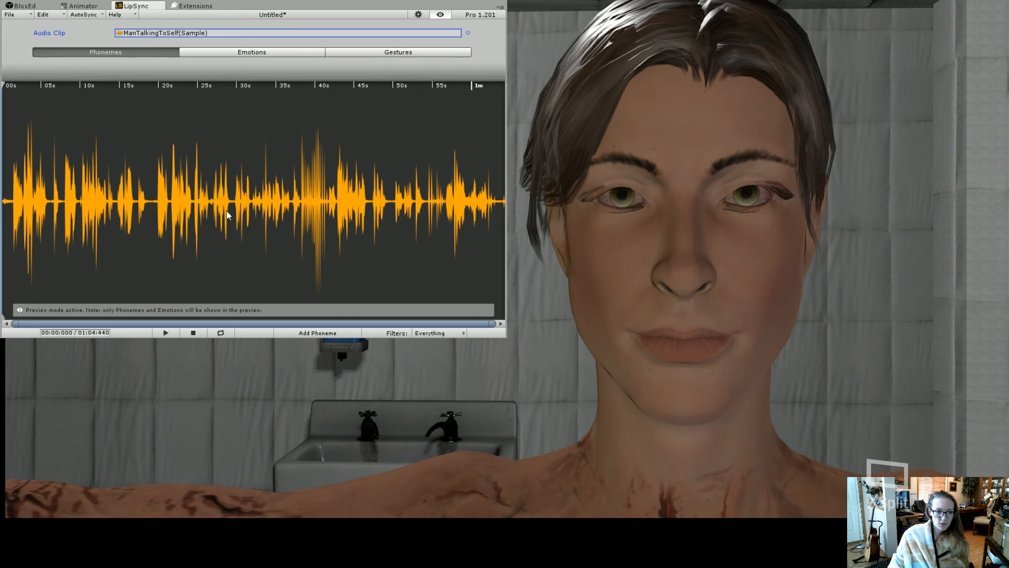
mouse_move(166, 193)
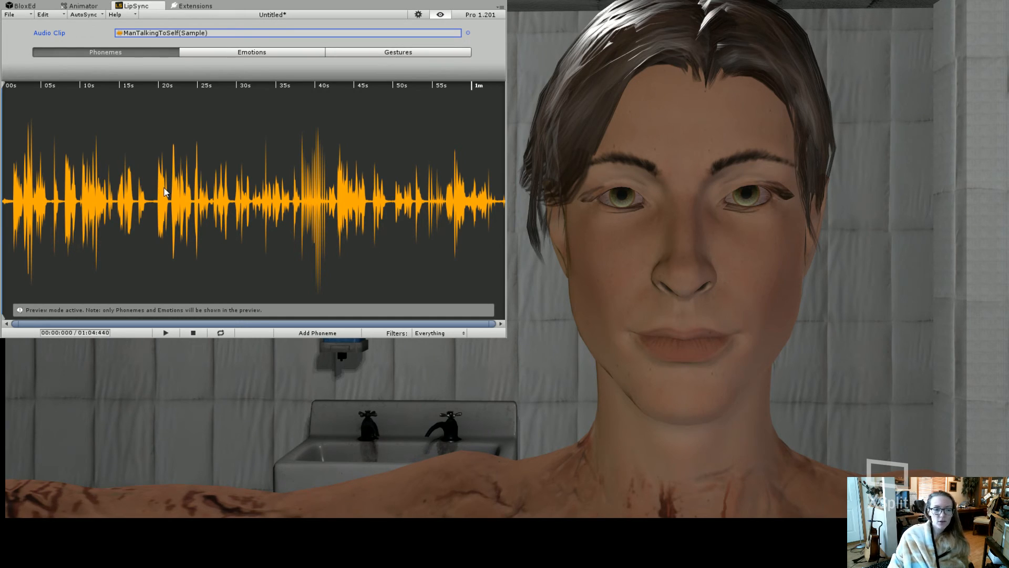
mouse_move(95, 21)
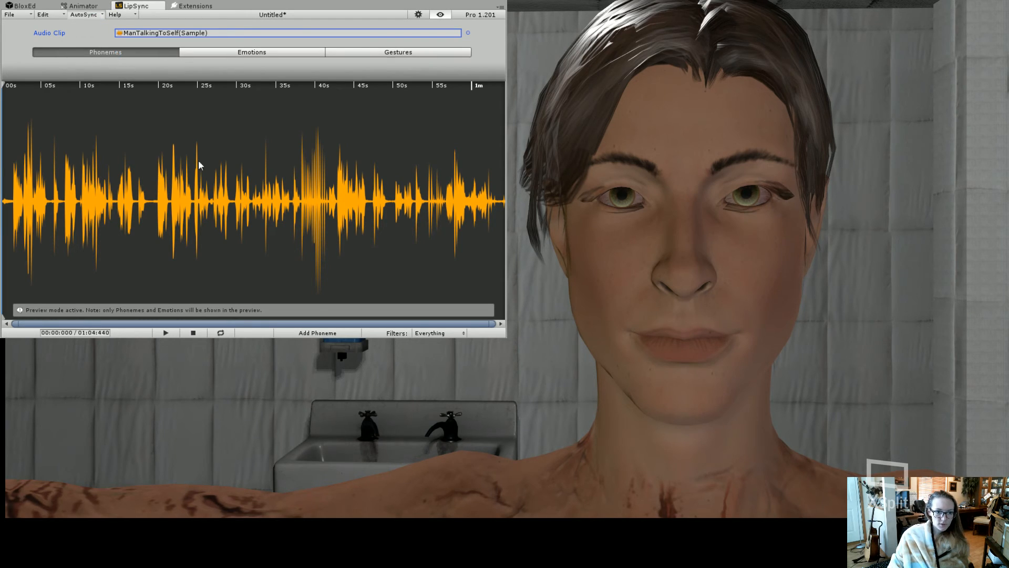
mouse_move(231, 229)
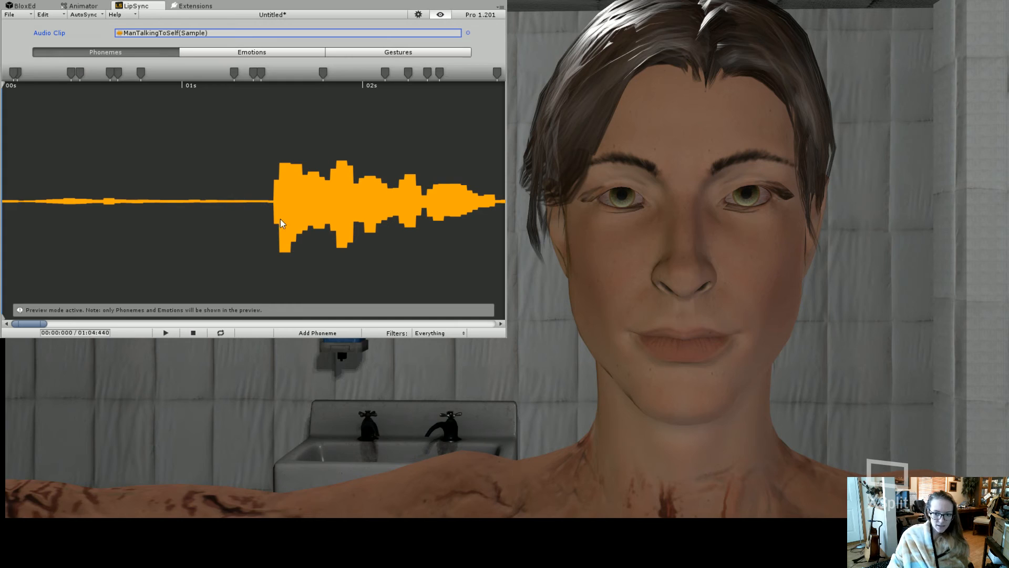
mouse_move(768, 337)
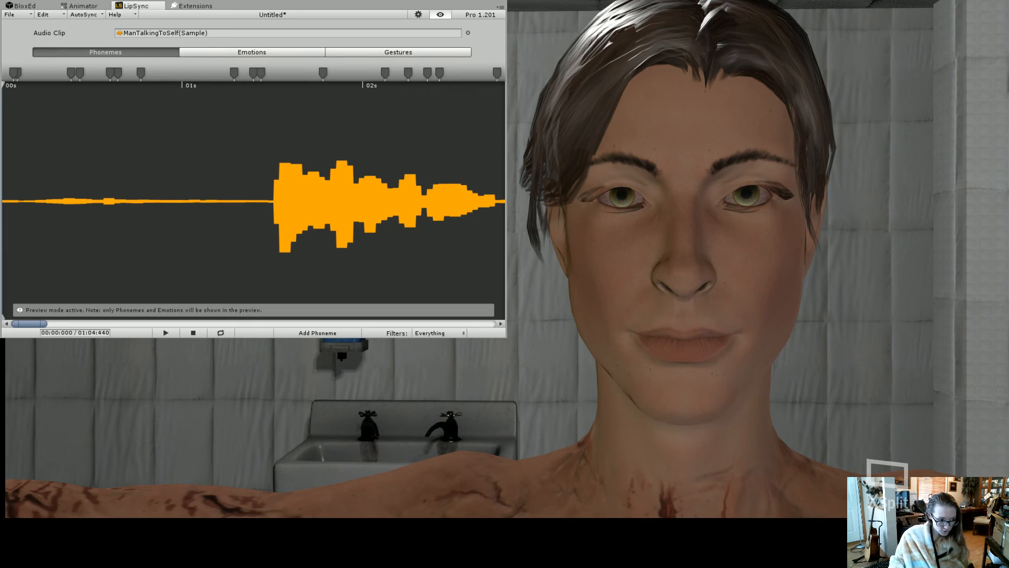
mouse_move(356, 128)
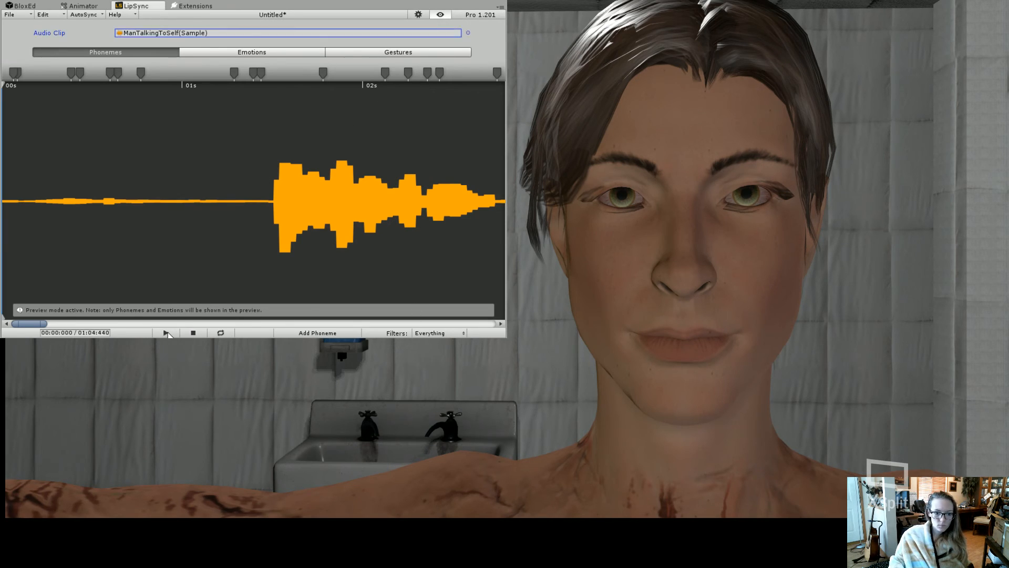
Play the ManTalkingToSelf(Sample) lip-sync on the character's face, then stop it
left_click(166, 332)
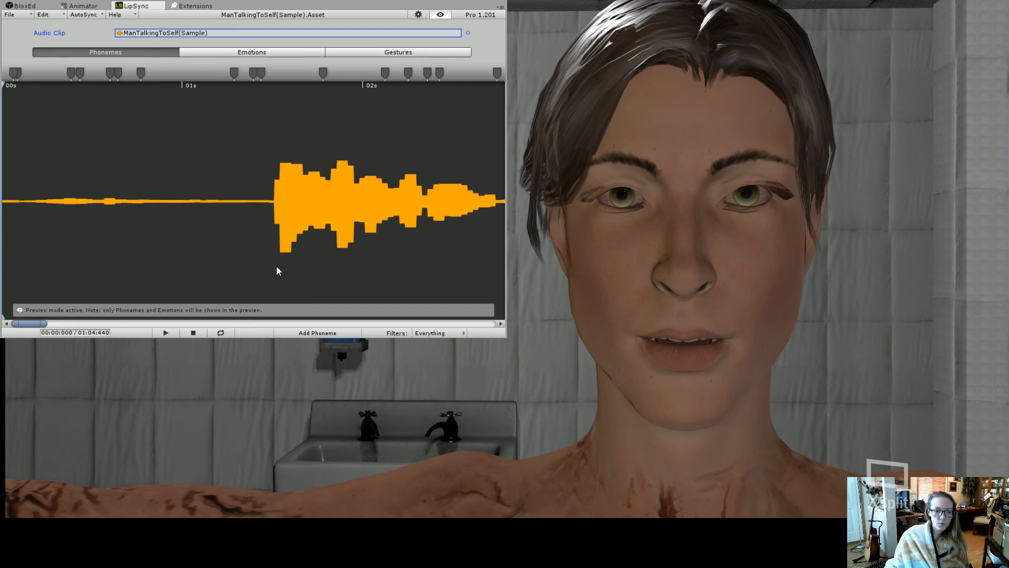
mouse_move(112, 155)
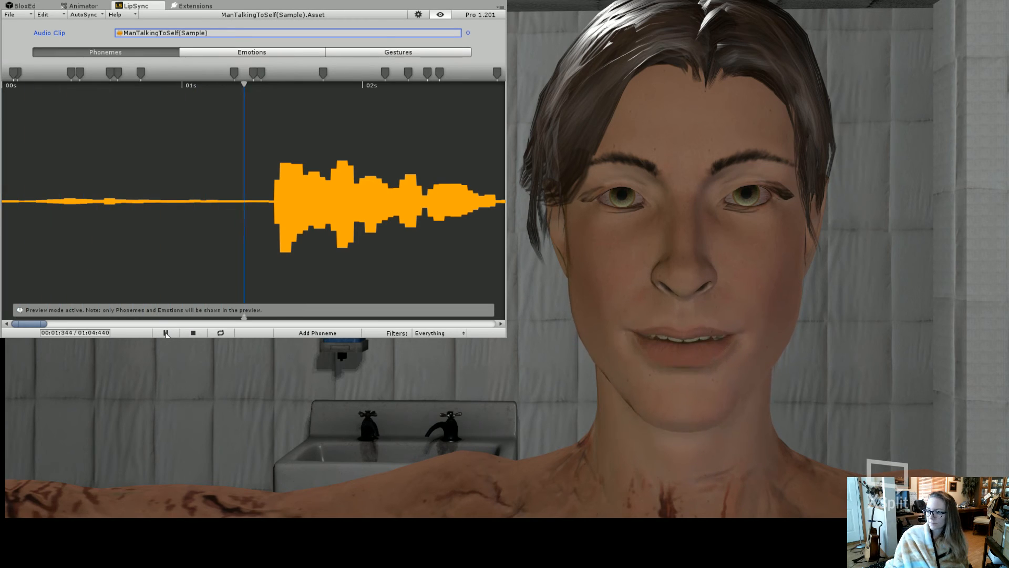
left_click(166, 333)
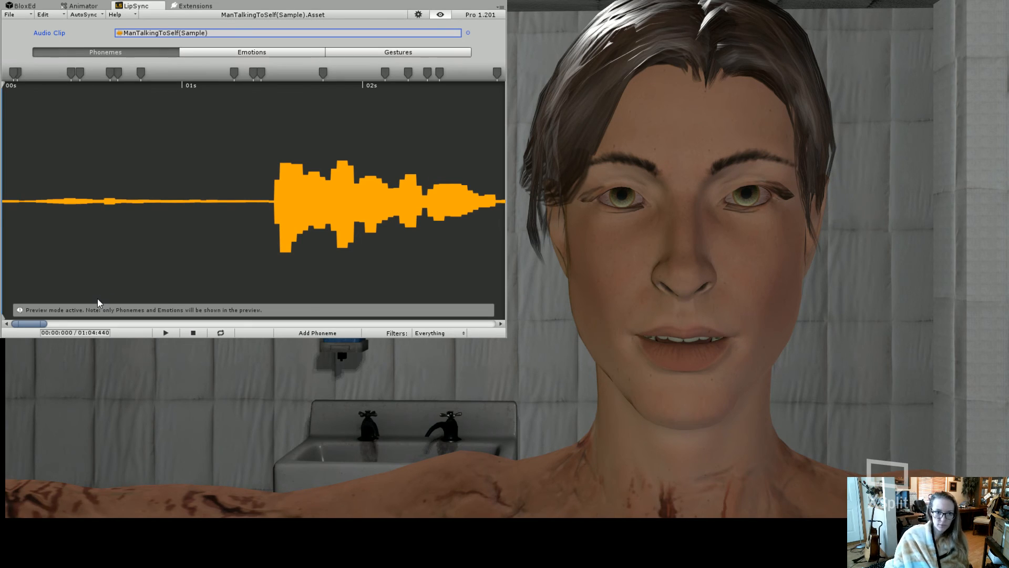
mouse_move(273, 237)
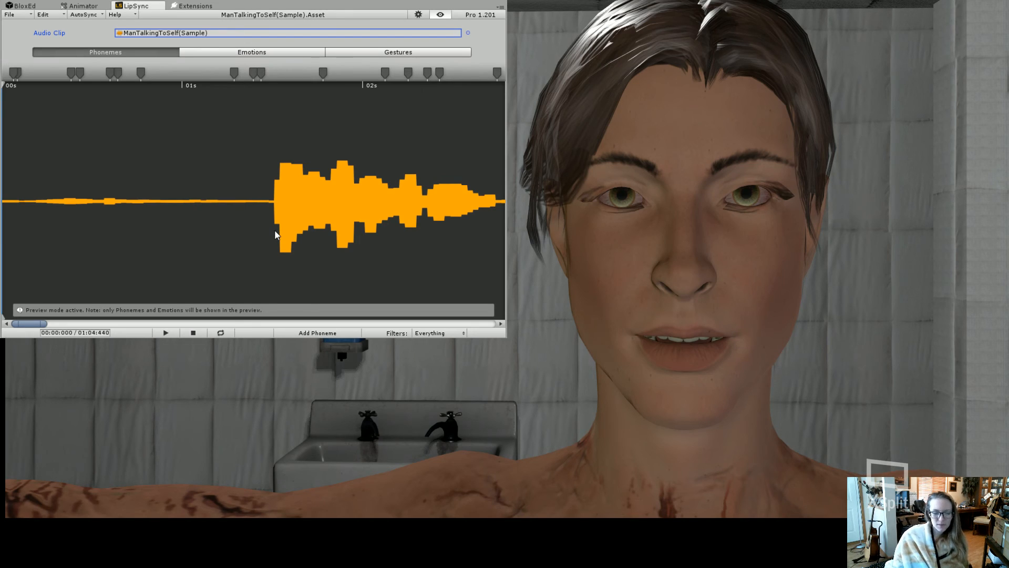
mouse_move(303, 200)
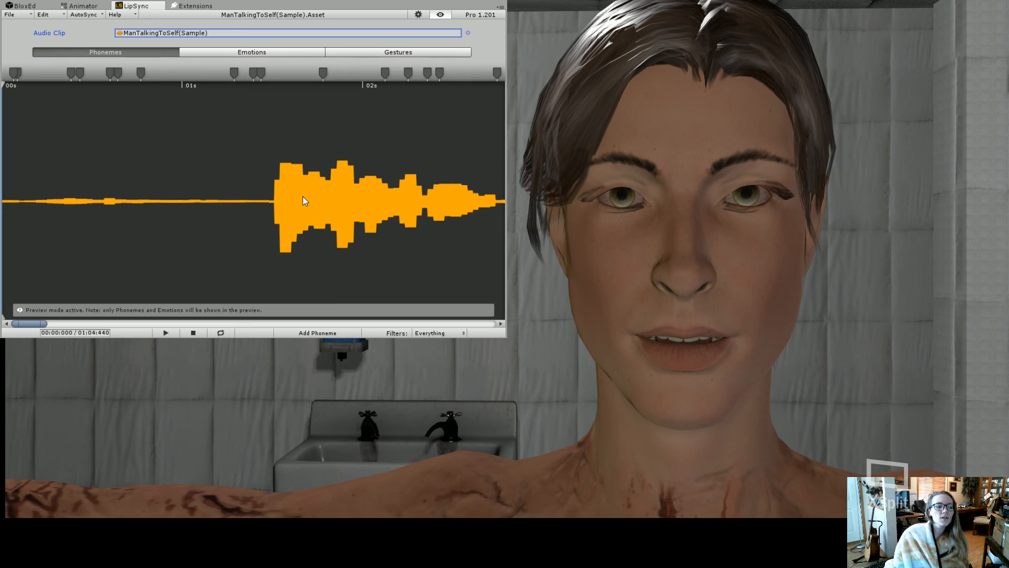
mouse_move(320, 203)
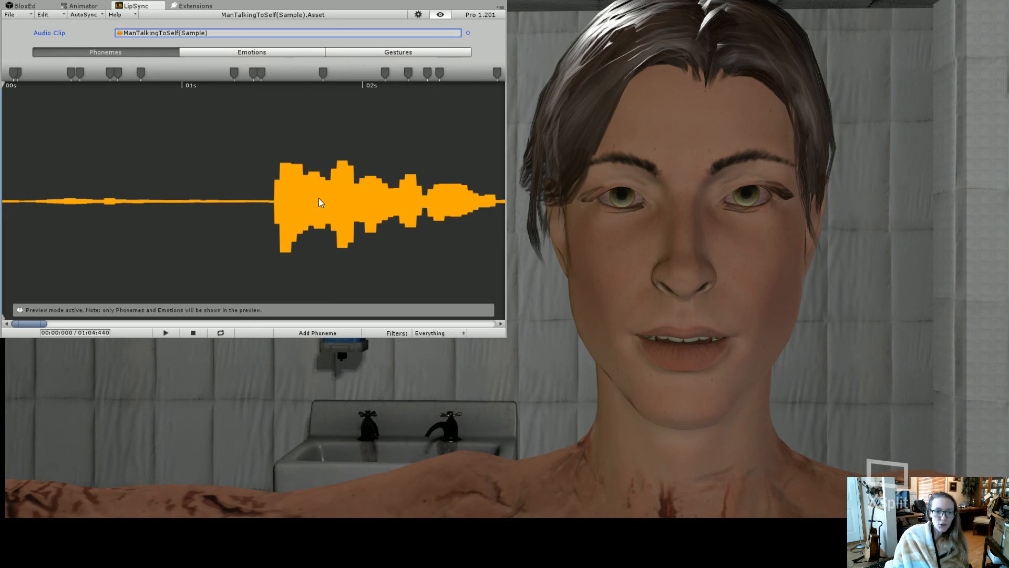
mouse_move(212, 244)
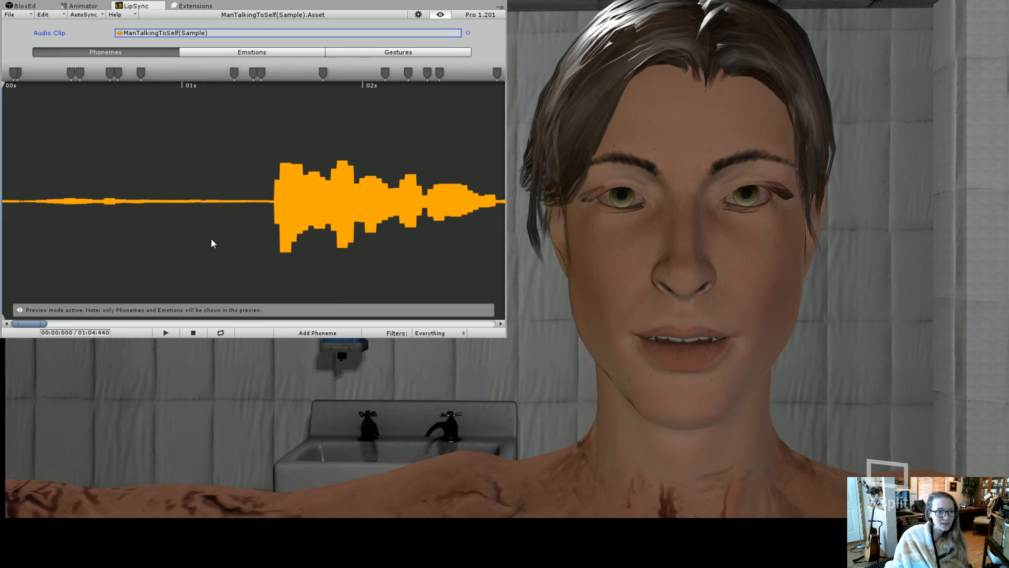
mouse_move(142, 333)
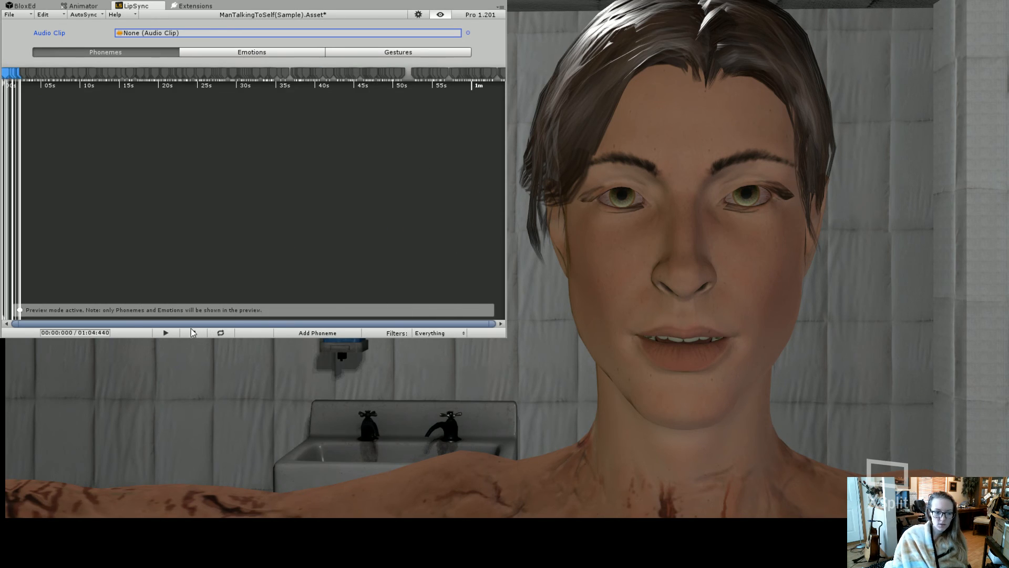
Clear the Audio Clip field so it reads None (Audio Clip)
left_click(164, 333)
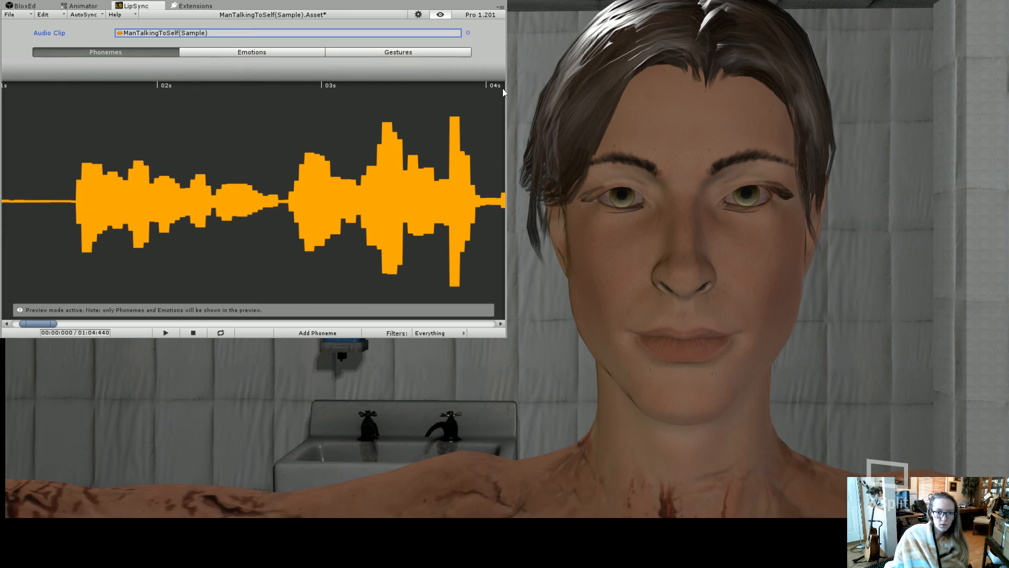
mouse_move(78, 206)
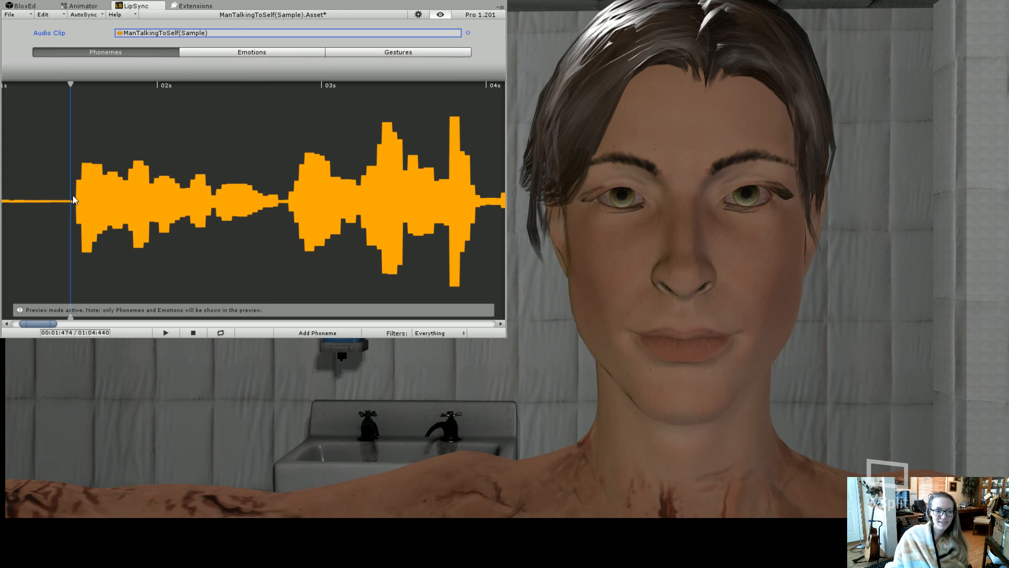
Drag the playhead to about 1.5 seconds, where speech begins
left_click_drag(71, 85, 109, 84)
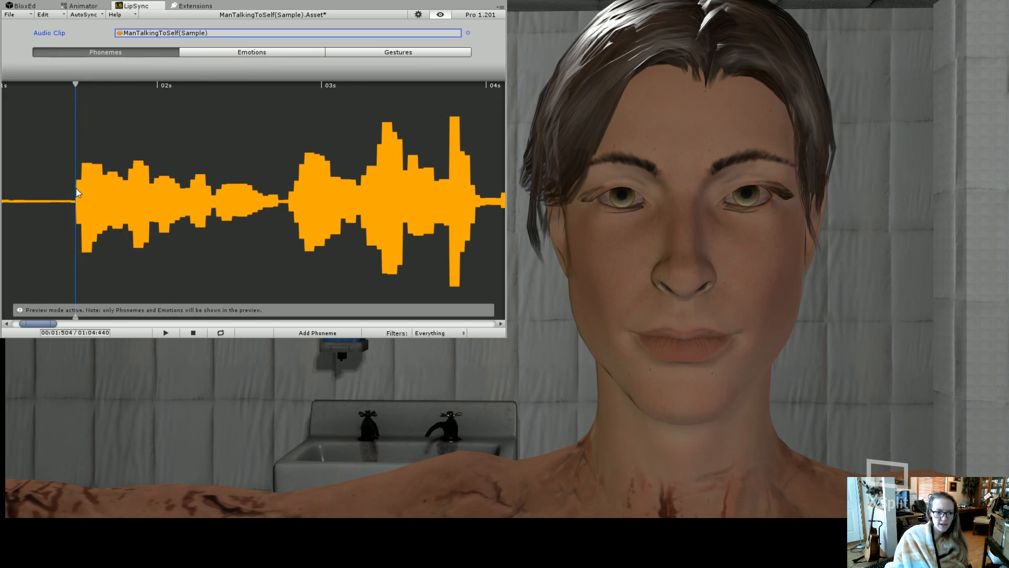
left_click(164, 333)
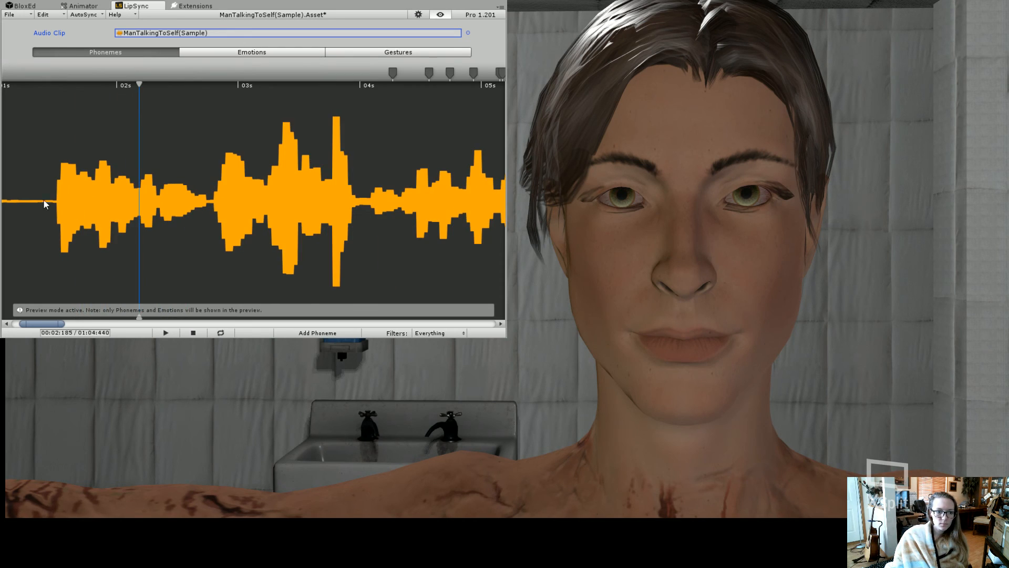
left_click(62, 84)
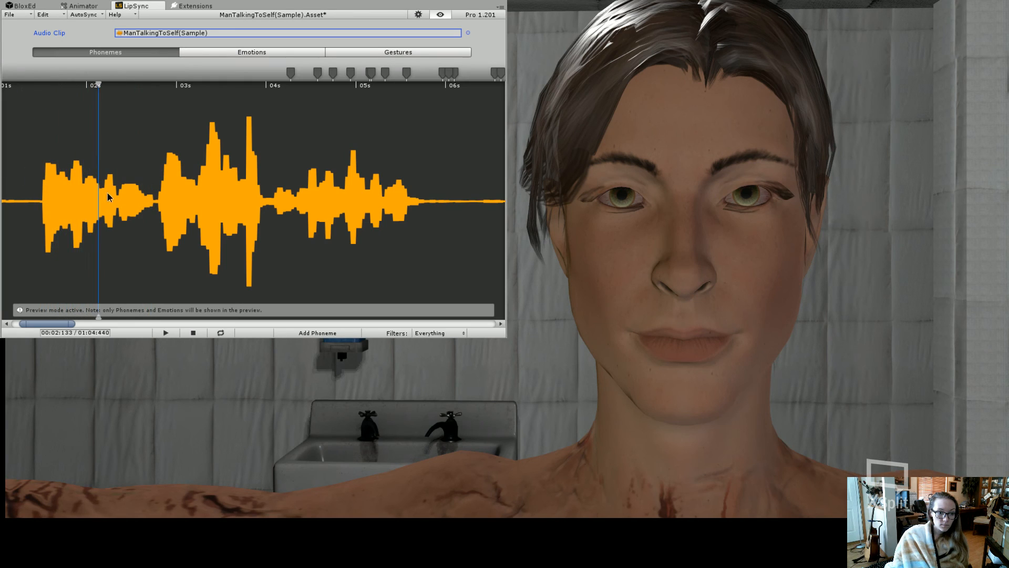
left_click(137, 84)
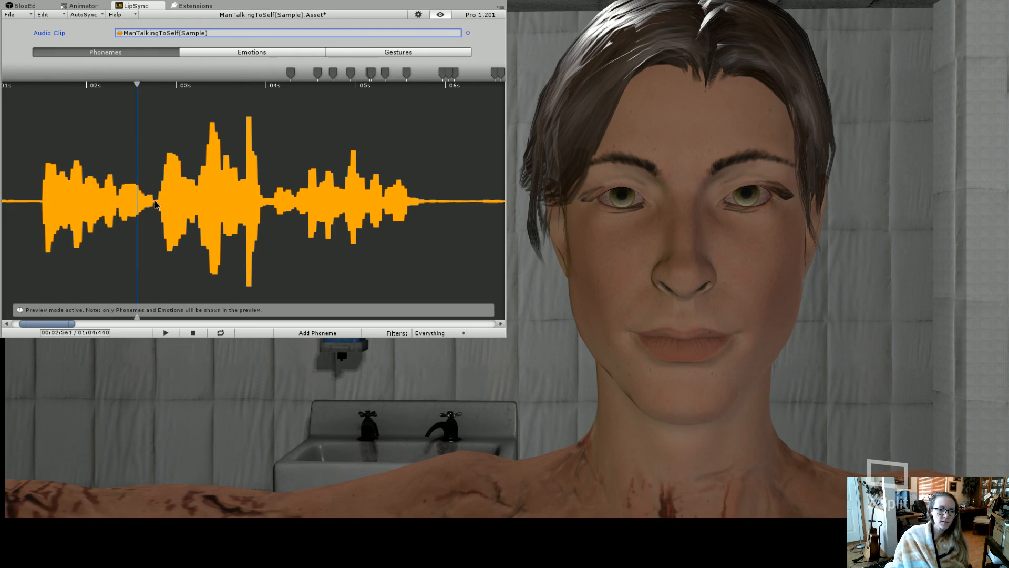
left_click(165, 333)
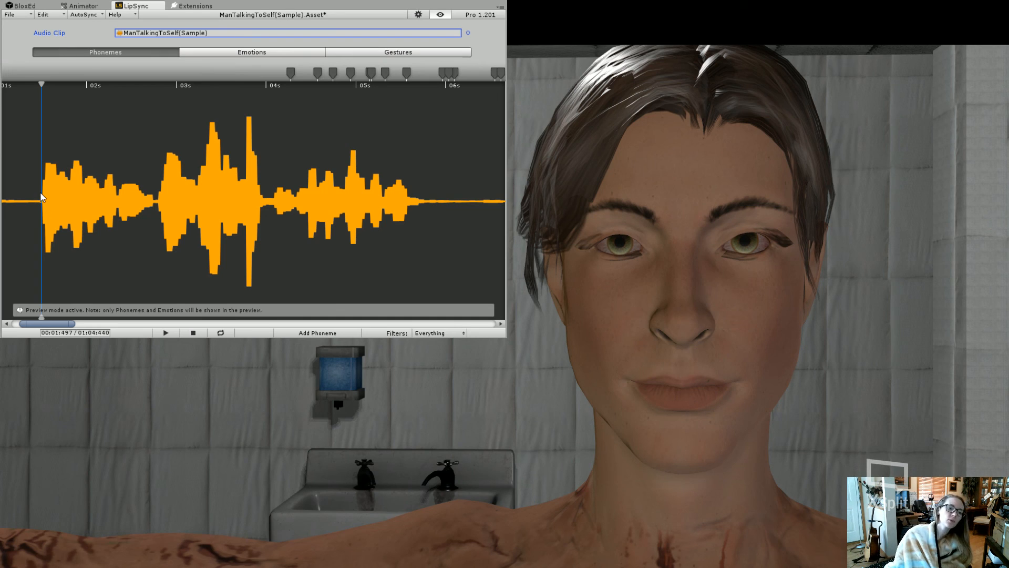
mouse_move(50, 206)
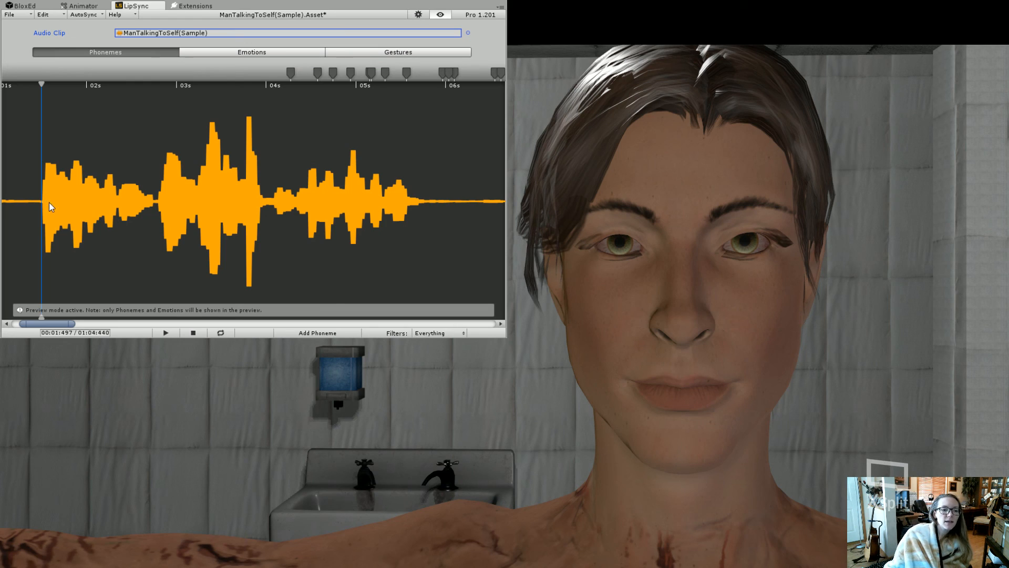
mouse_move(160, 206)
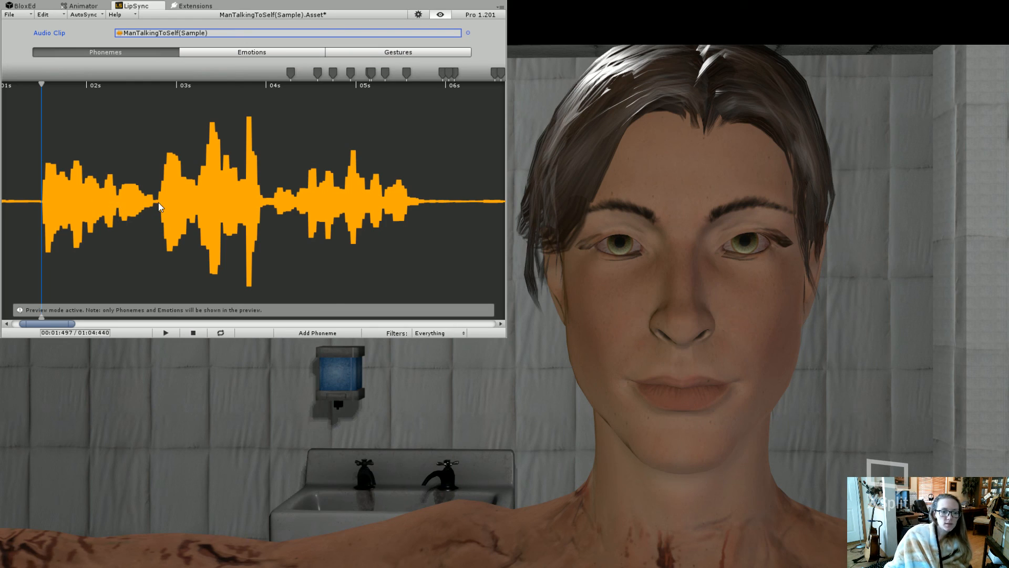
mouse_move(169, 303)
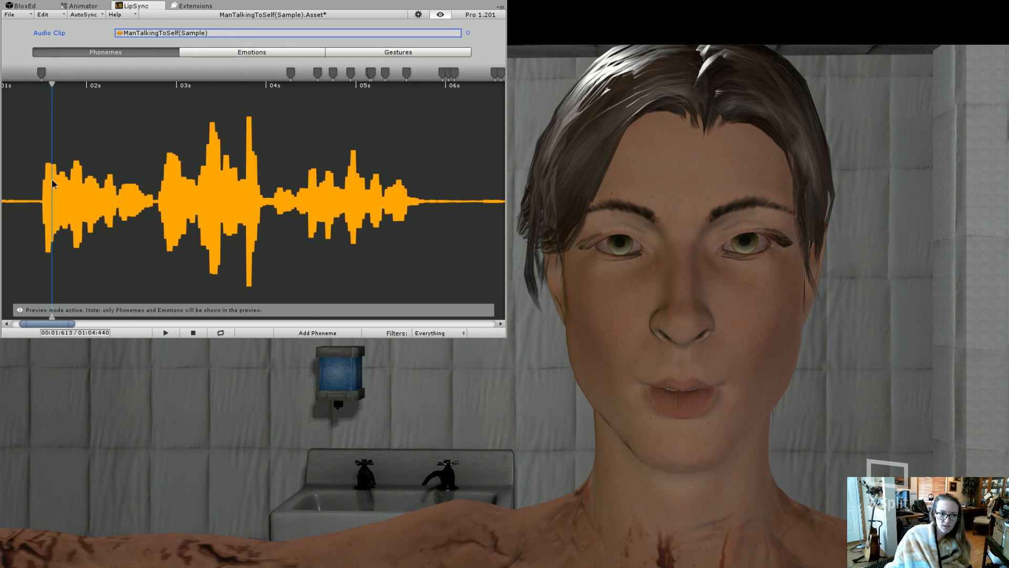
mouse_move(216, 257)
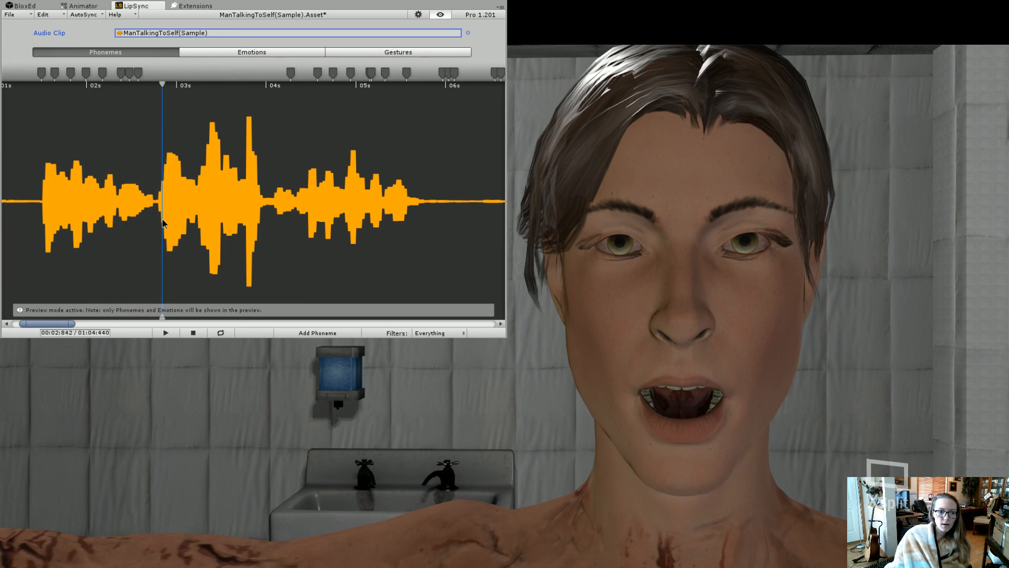
mouse_move(299, 253)
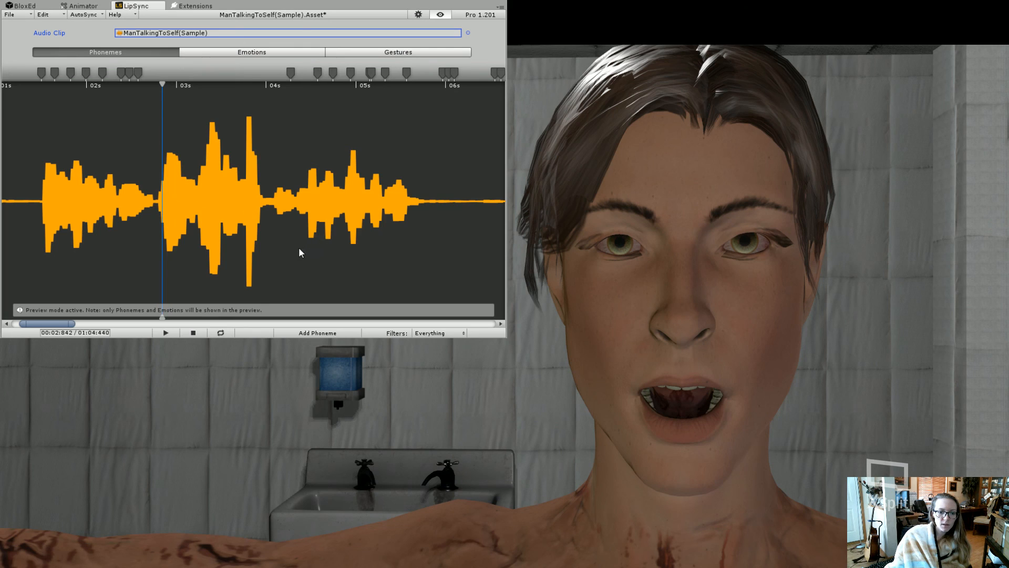
mouse_move(299, 259)
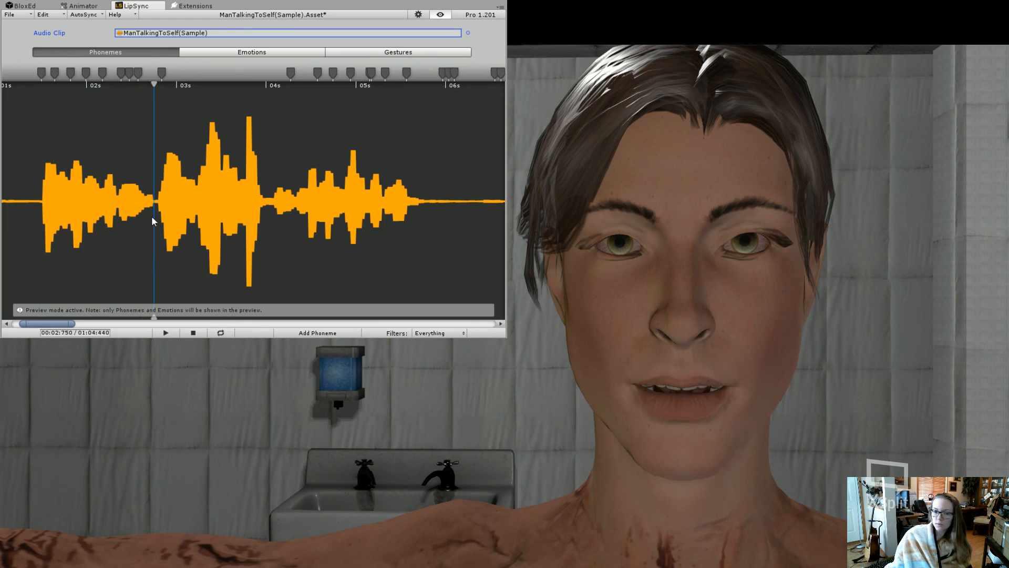
left_click(164, 333)
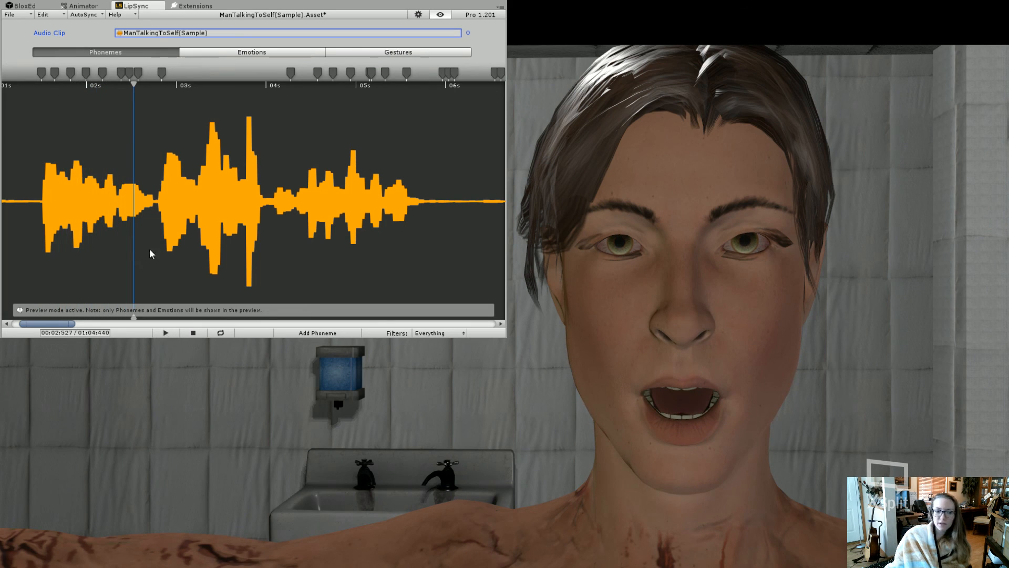
left_click(164, 332)
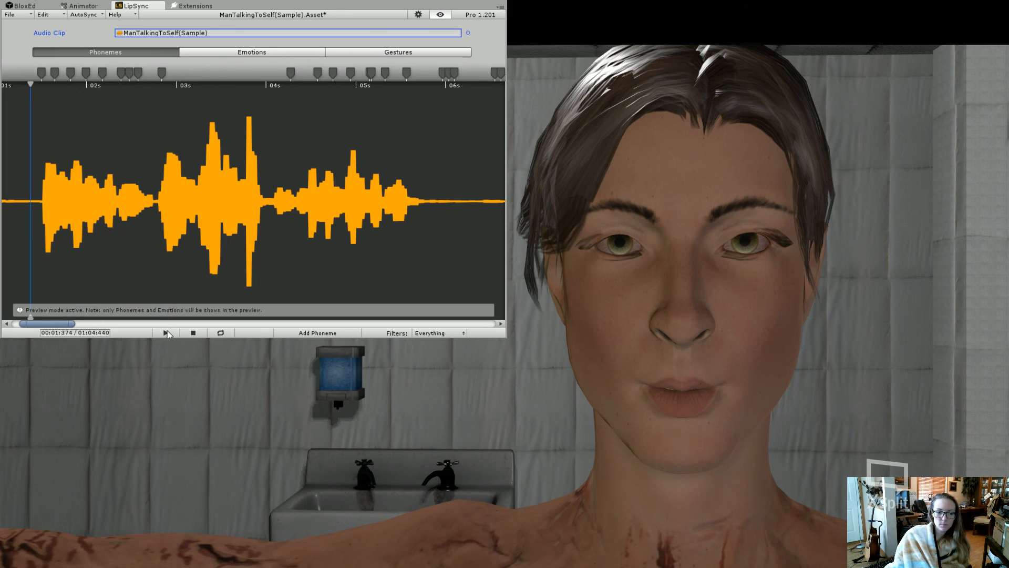
left_click(165, 333)
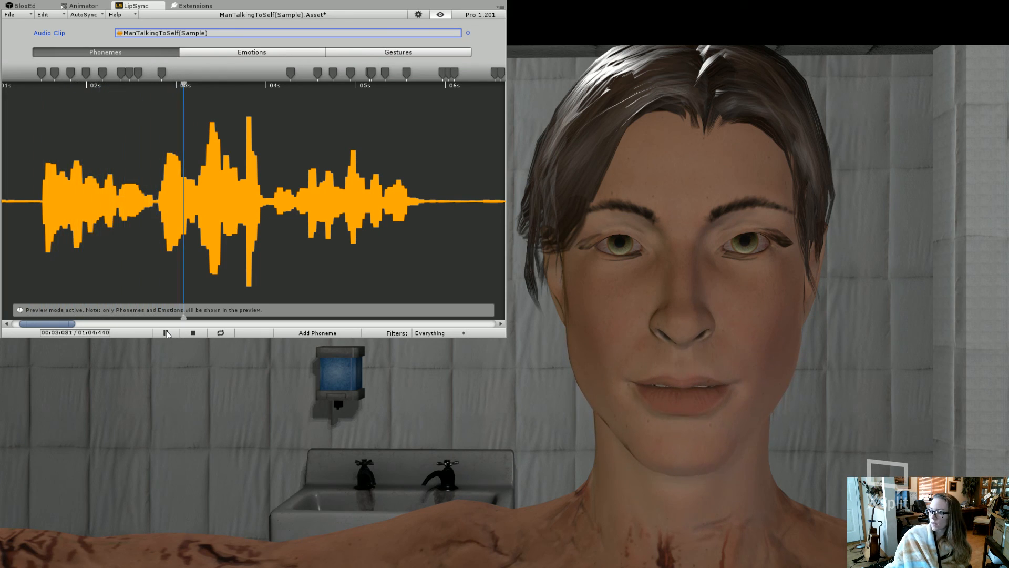
left_click(164, 333)
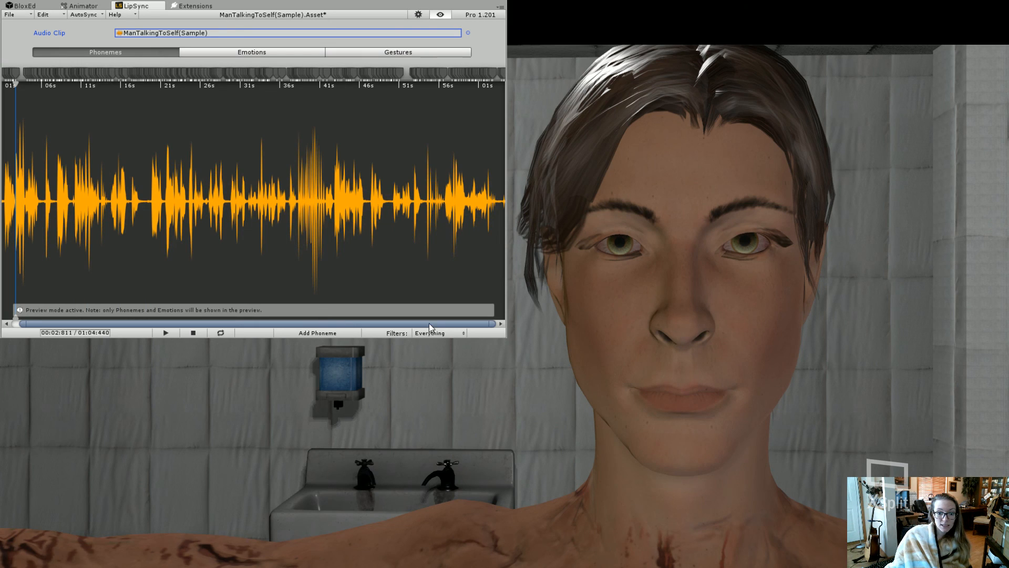
mouse_move(496, 94)
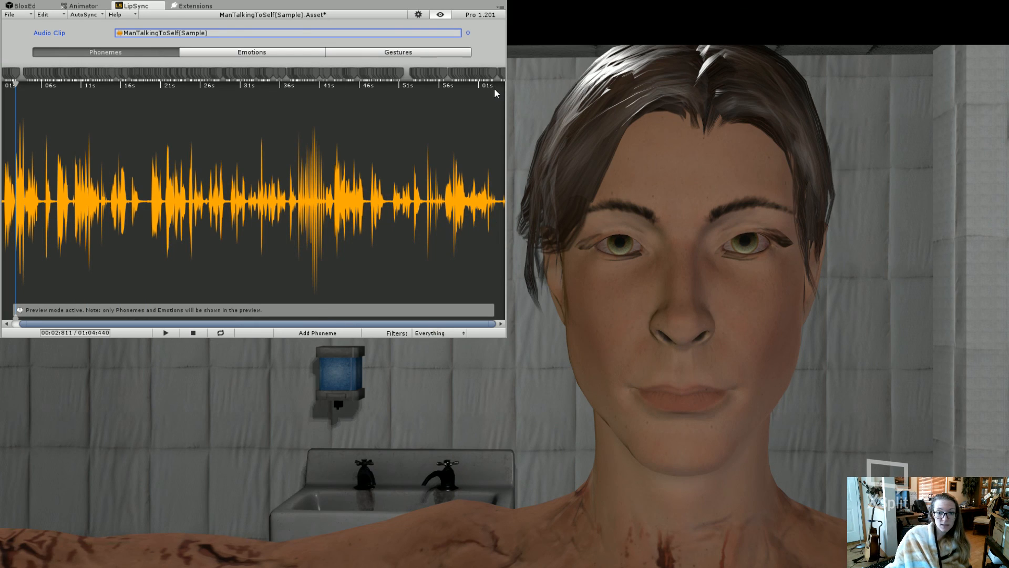
mouse_move(499, 106)
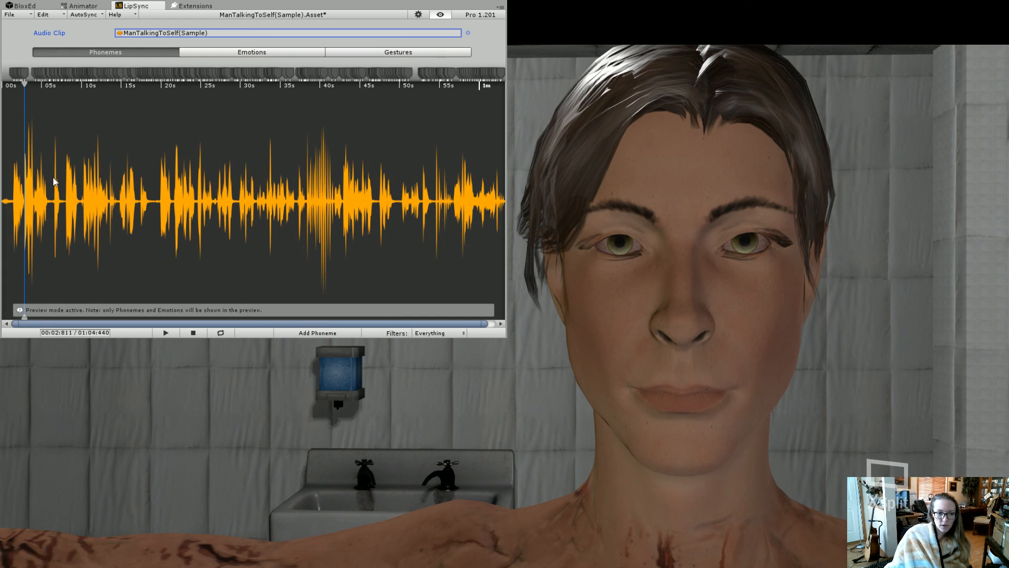
mouse_move(90, 226)
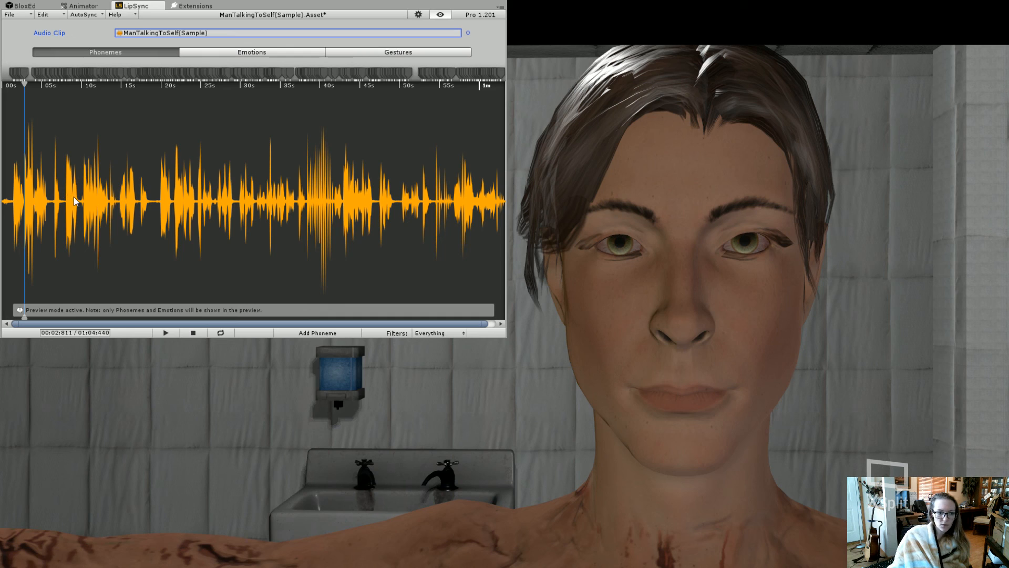
mouse_move(170, 84)
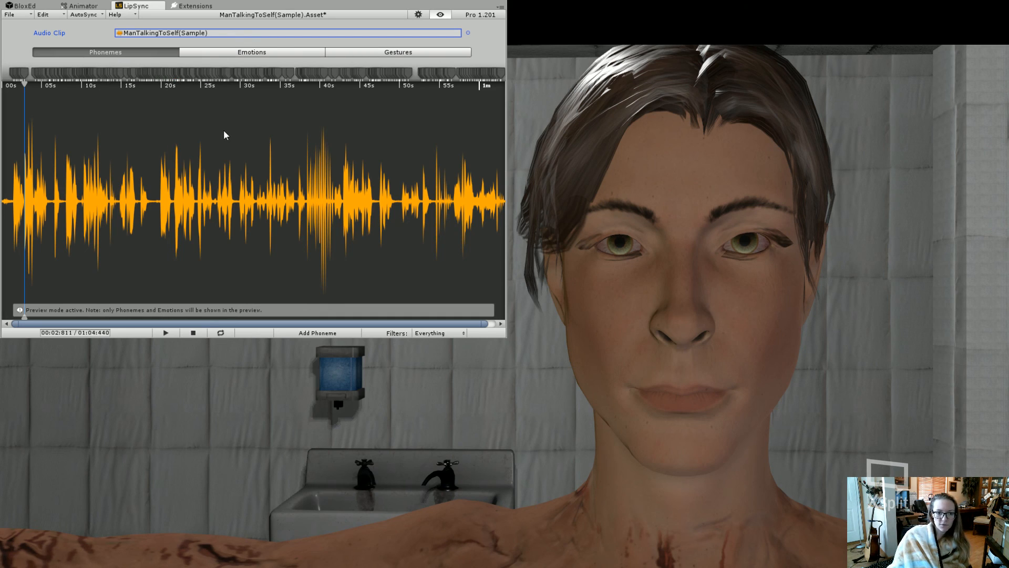
mouse_move(187, 165)
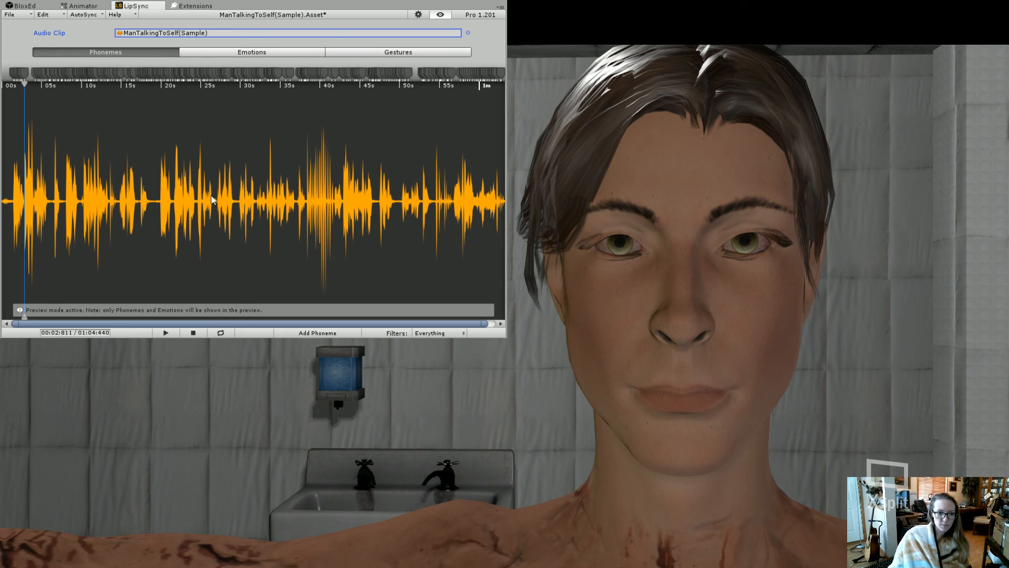
mouse_move(141, 255)
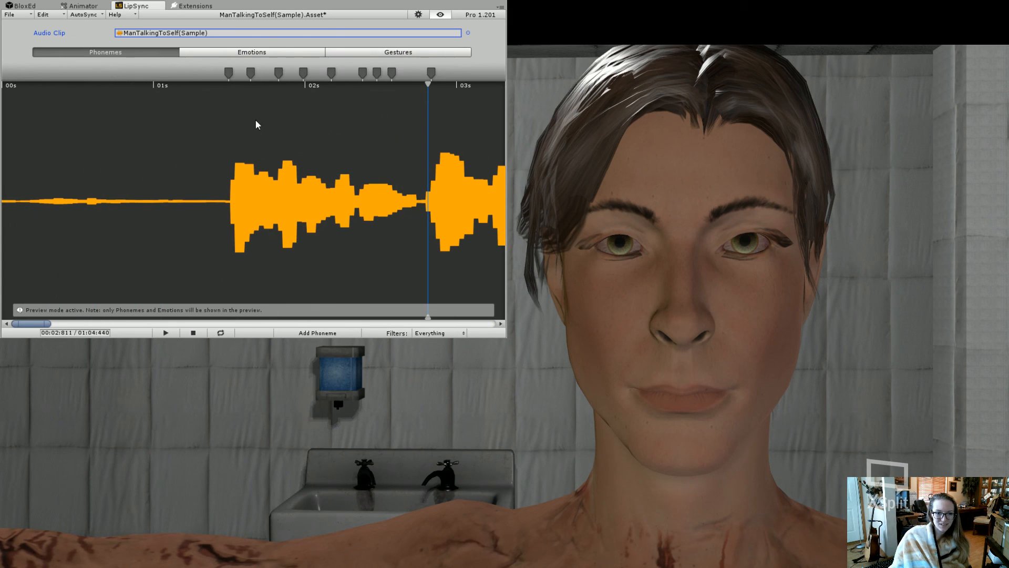
mouse_move(69, 285)
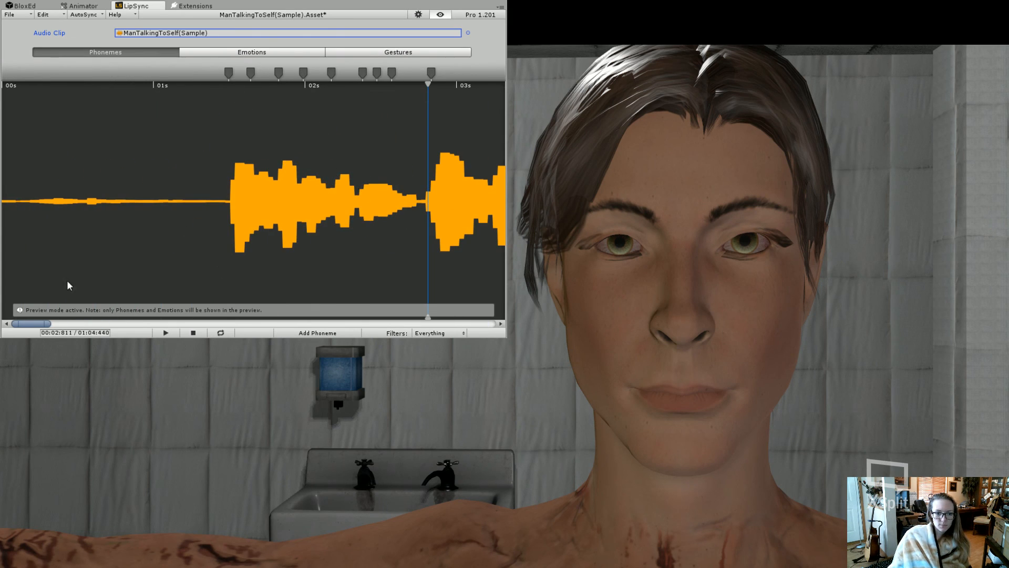
mouse_move(422, 179)
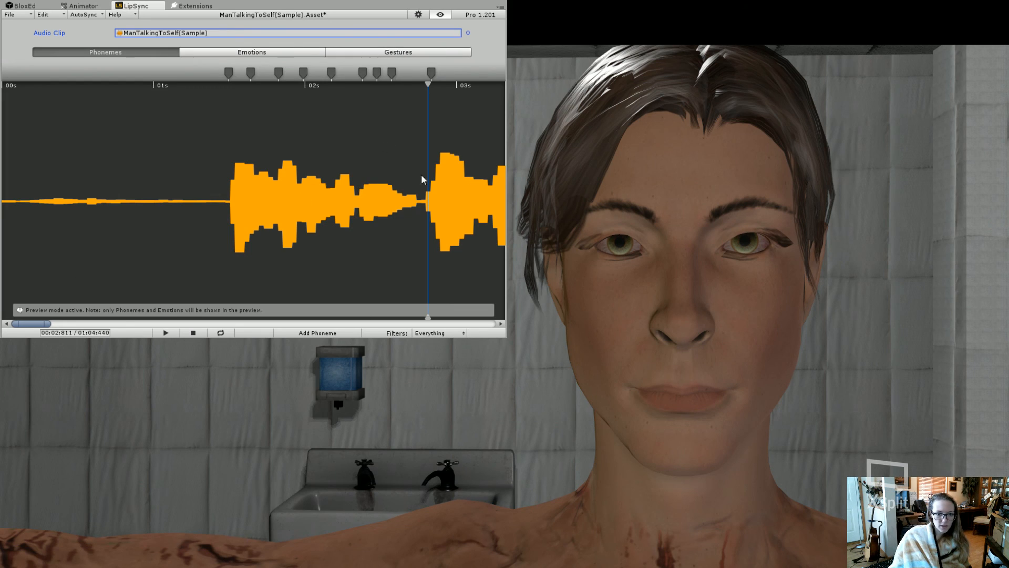